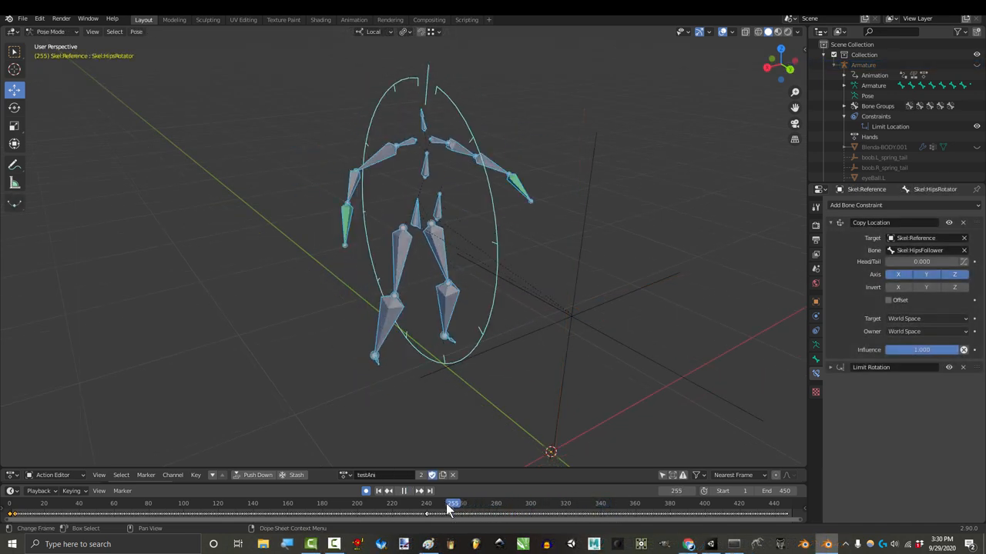
Preview the skeleton's recorded motion and move a new helper bone down to the knee joint
drag(453, 503, 290, 503)
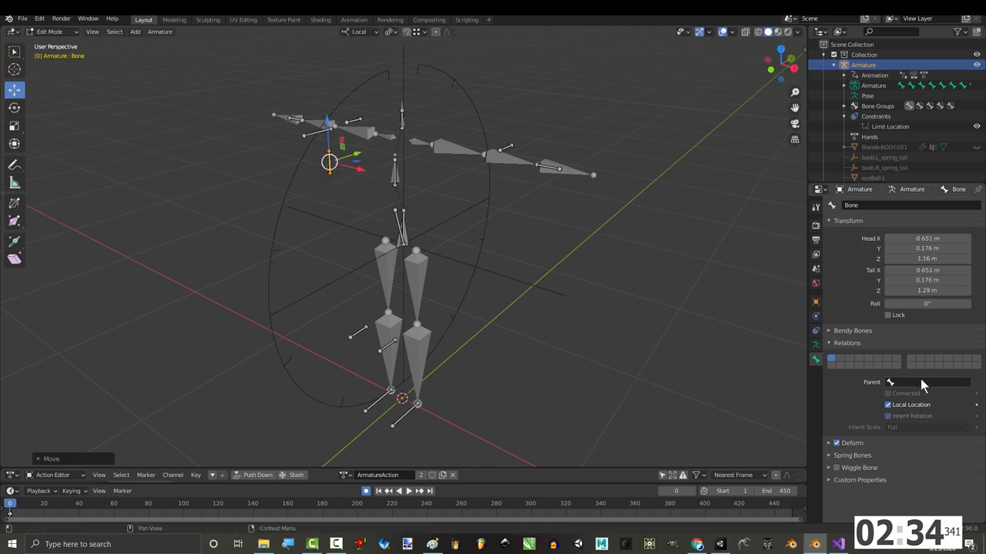
mouse_move(912, 388)
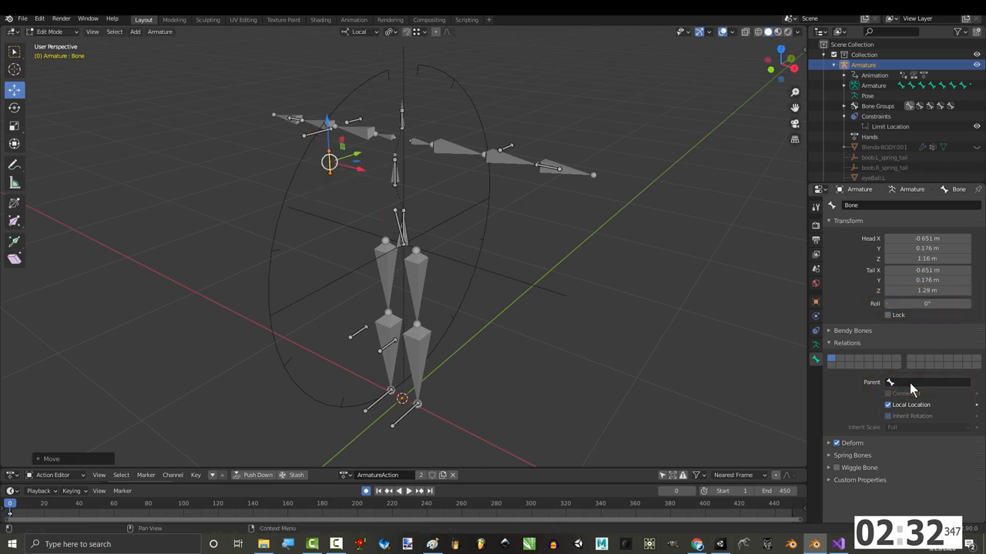
click(415, 33)
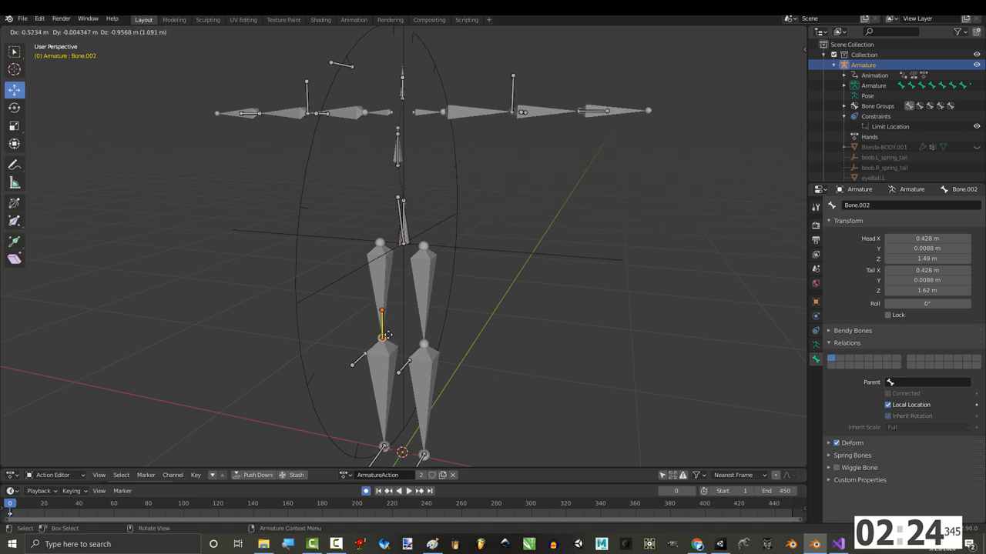
drag(382, 335, 422, 345)
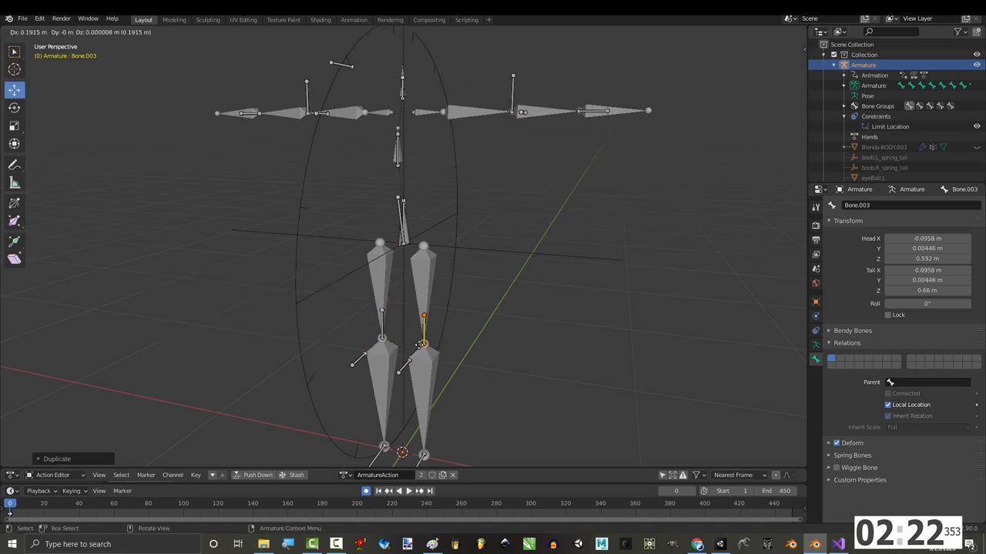
Duplicate the helper bone with Shift+D and snap it onto the 3D cursor
key(shift+d)
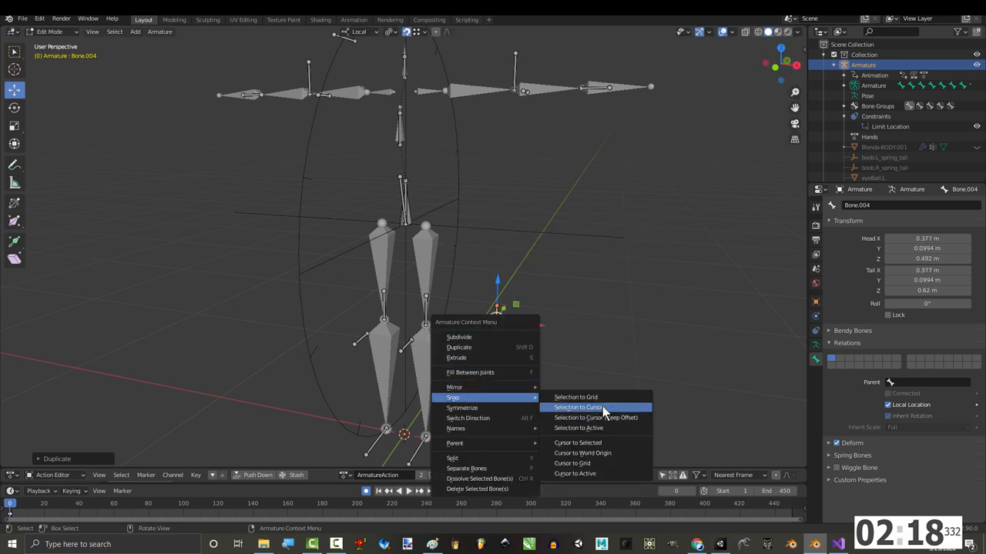
click(574, 407)
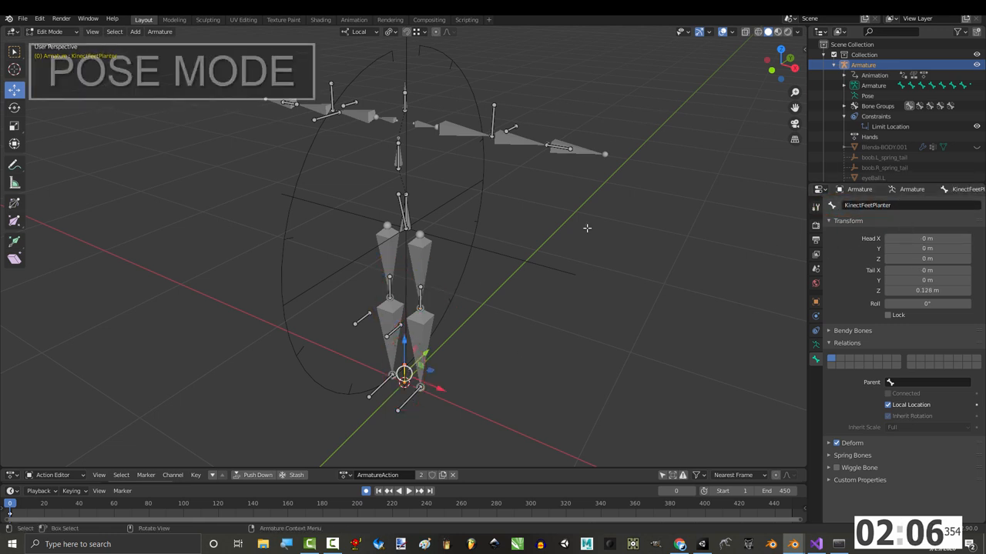
In Pose Mode give the right elbow helper Copy Location and Copy Rotation targeting Skel Reference's Skel RightArm
click(505, 131)
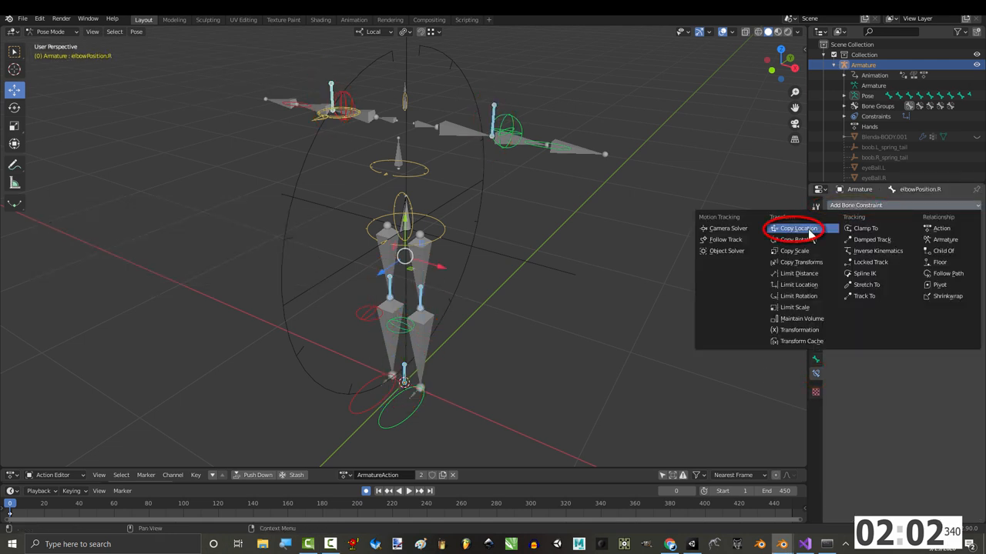
click(782, 228)
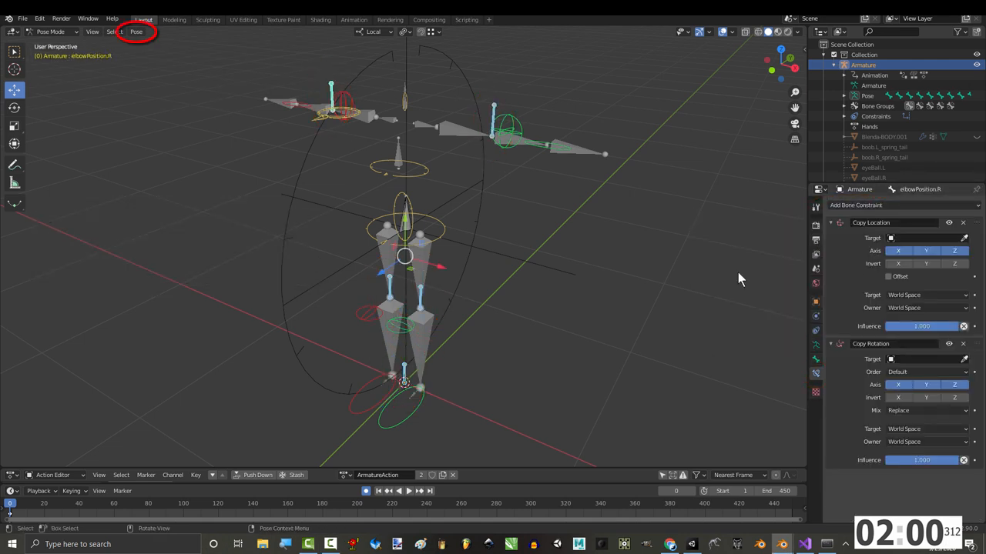
click(137, 31)
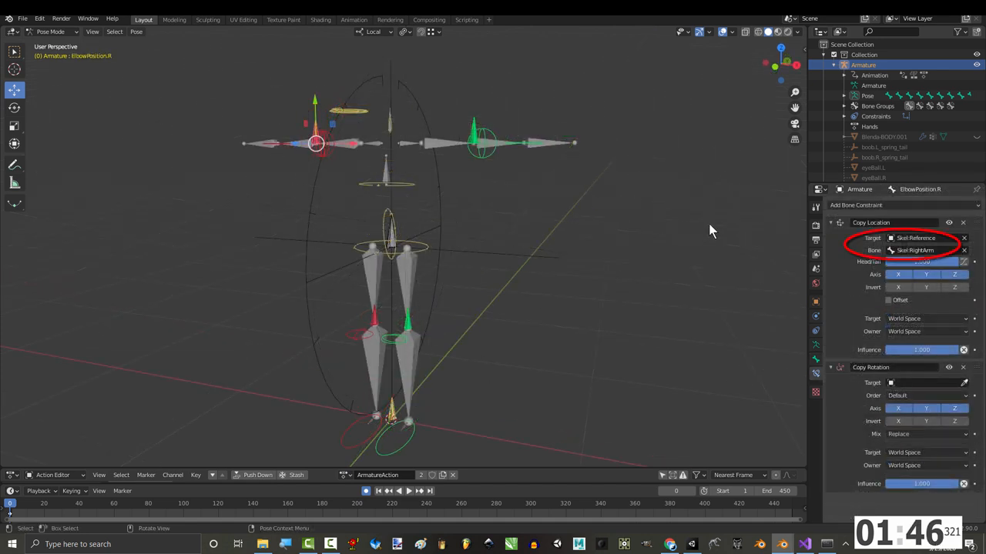
click(474, 141)
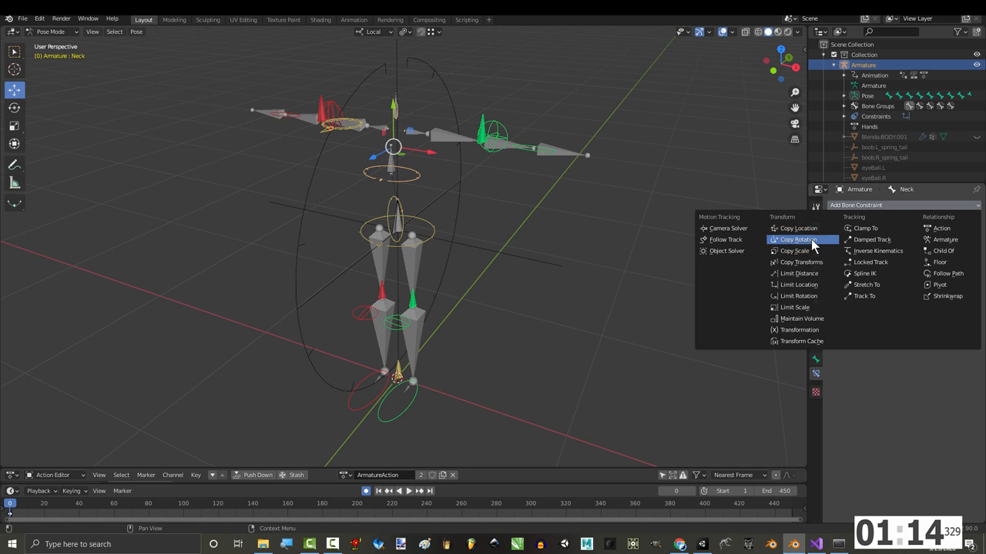
Give Neck a Copy Rotation from Skel Reference's Skel Neck with Invert Z and Local spaces
click(798, 240)
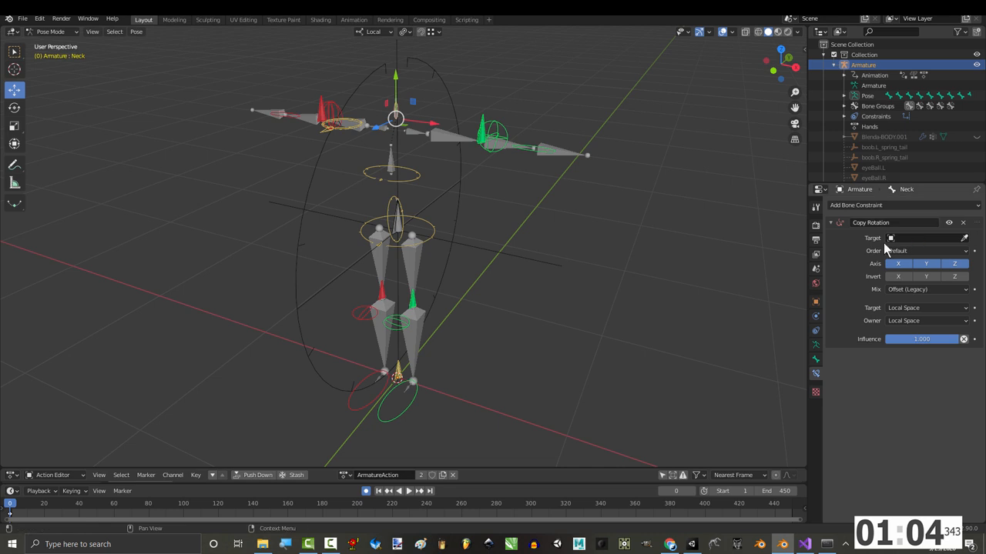
click(924, 300)
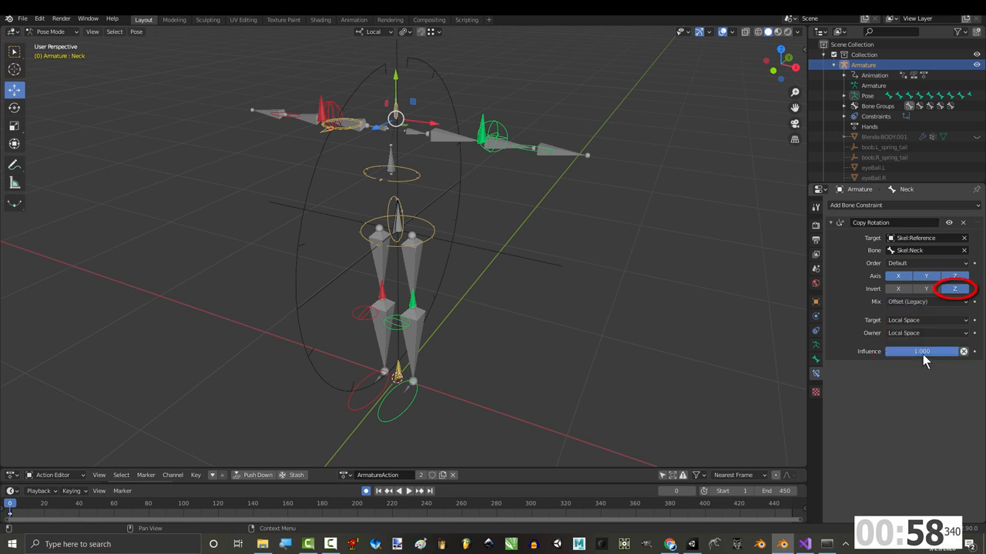
click(953, 275)
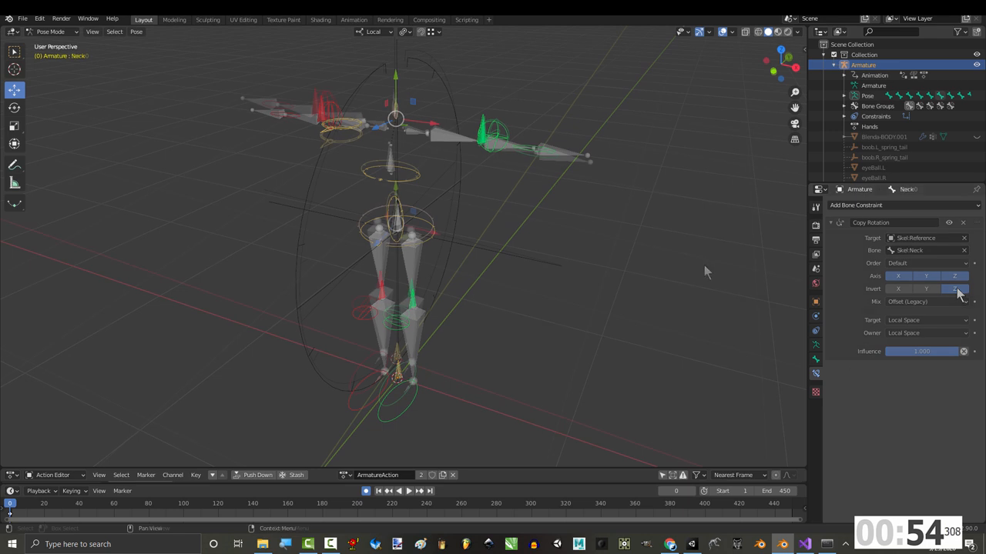
click(311, 111)
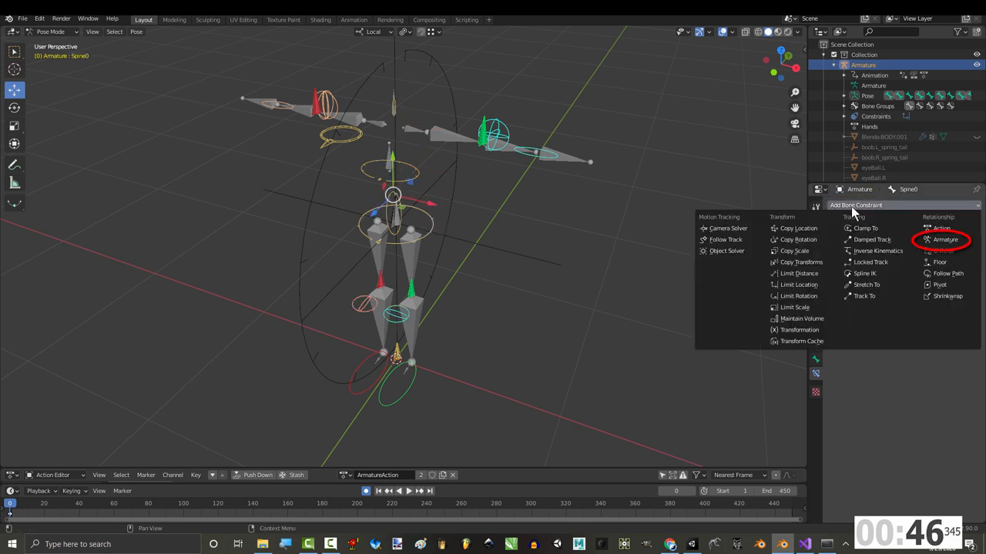
Give the spine an Armature constraint with a target bone slot and copy it to the selected bones
click(946, 250)
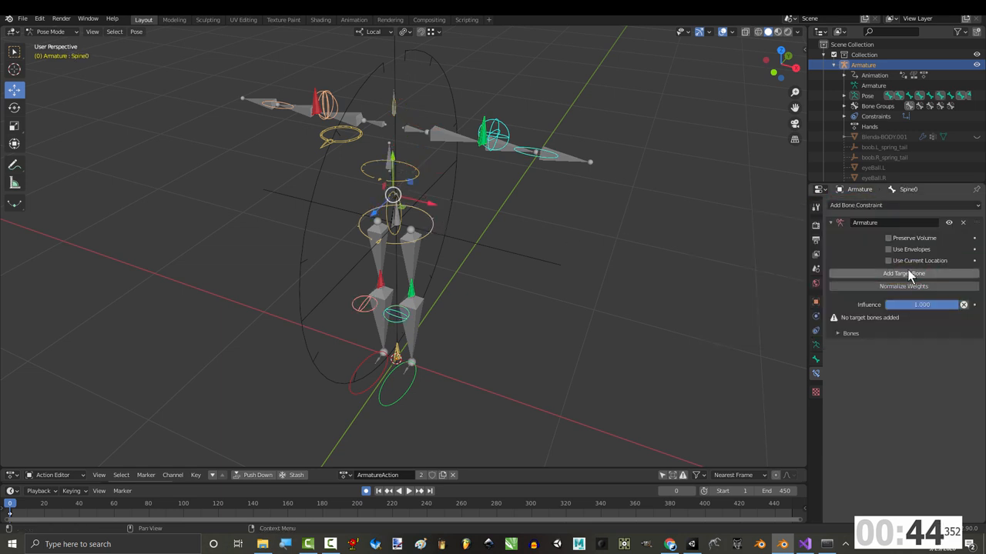
click(135, 31)
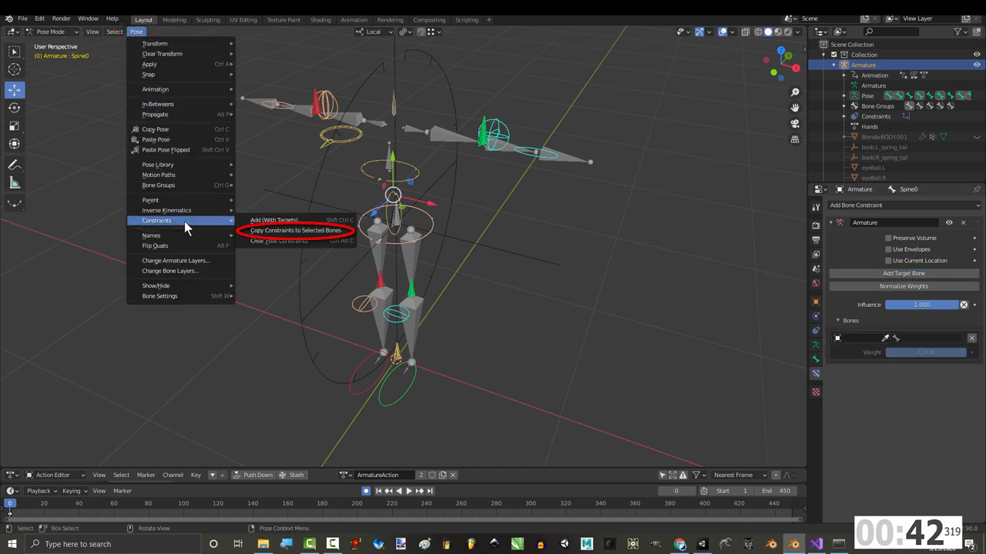
click(361, 305)
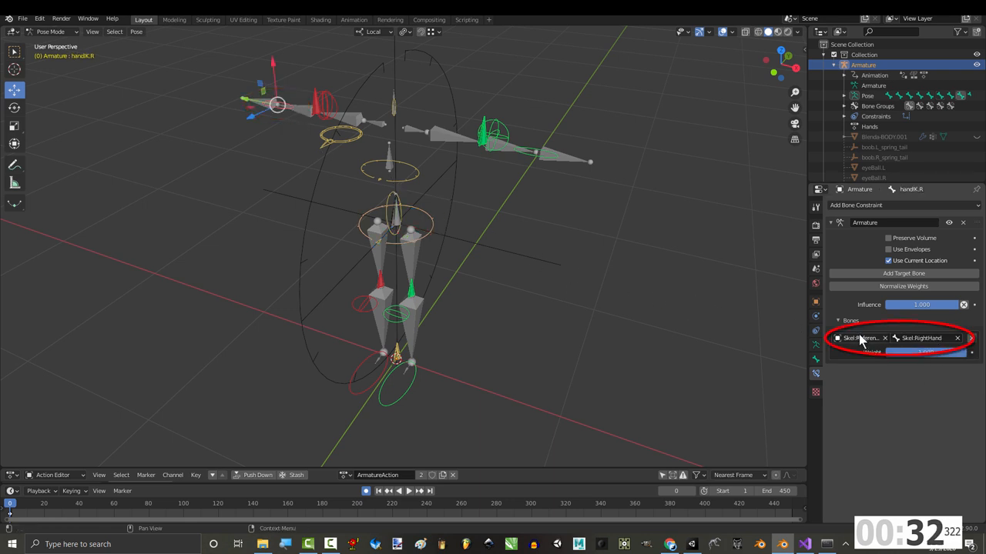
Point the hand IK at Skel RightHand and the elbow IK at the elbow helper bone
click(531, 151)
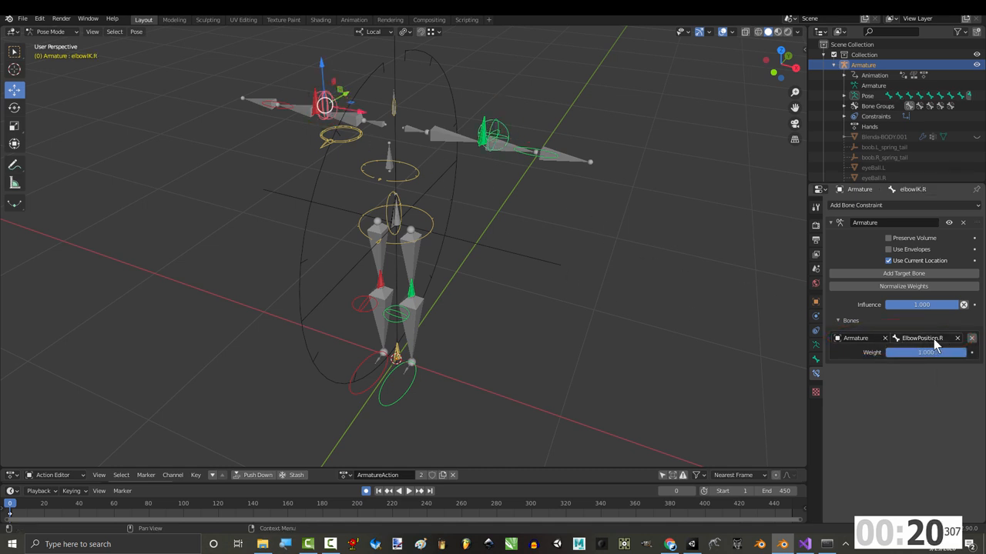
click(391, 319)
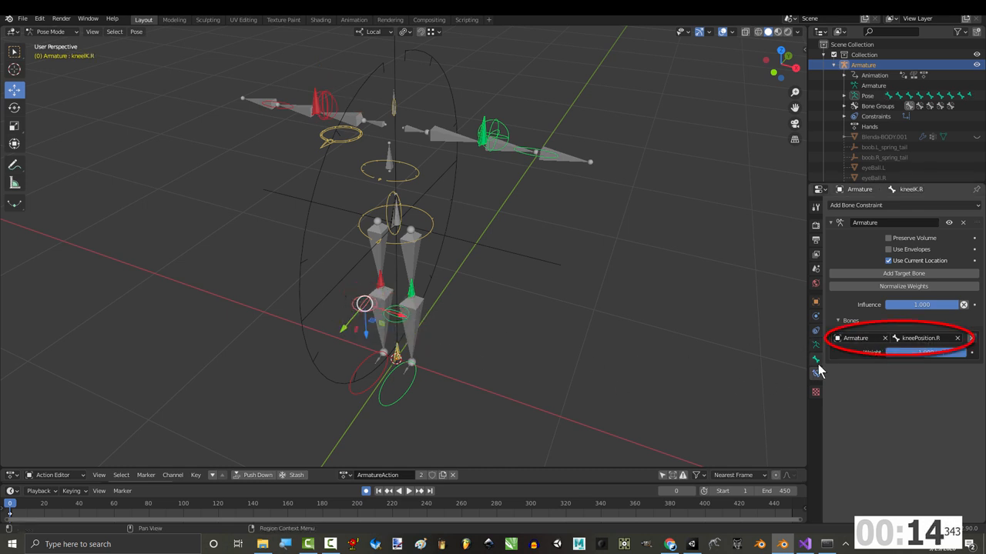
mouse_move(930, 339)
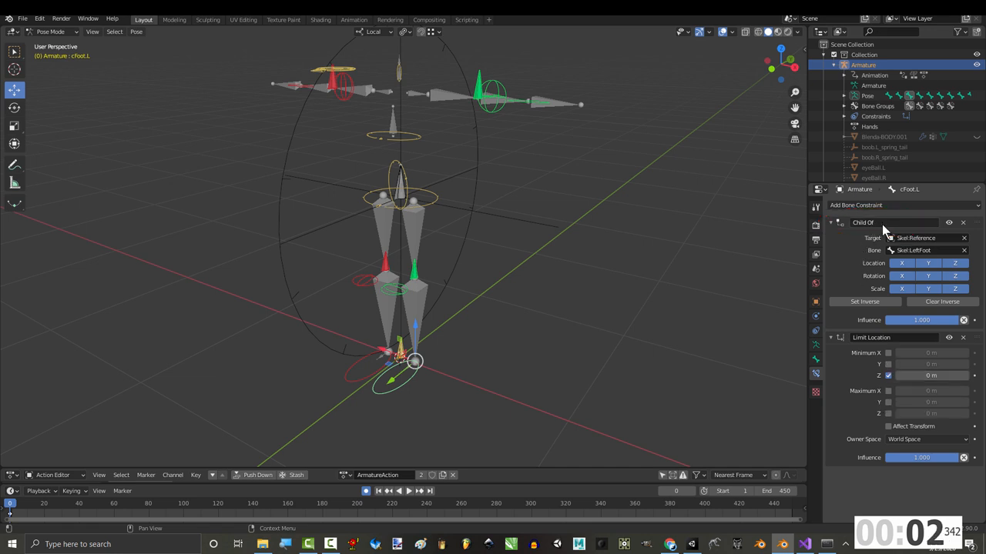
mouse_move(866, 302)
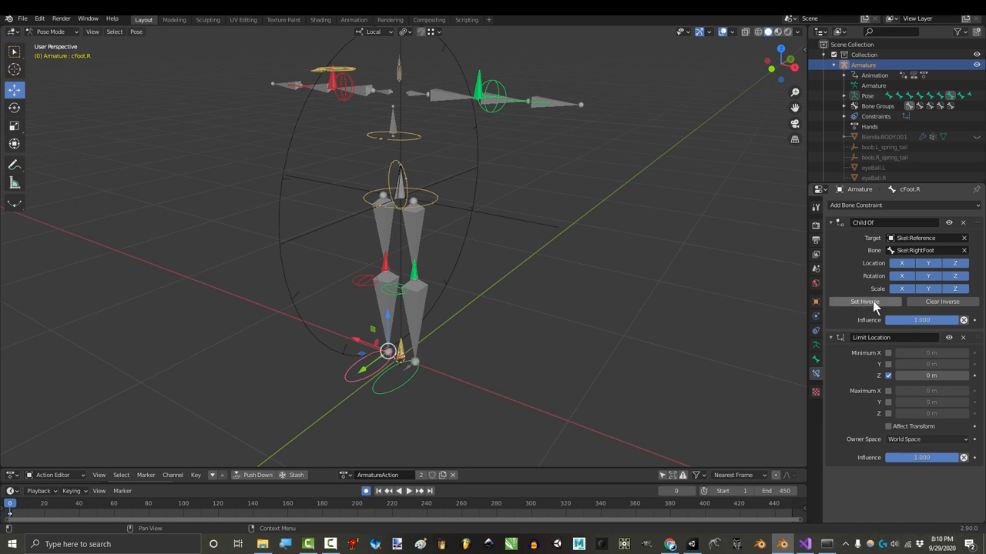
Set Inverse on the foot's Child Of constraint so the foot keeps its position
click(739, 513)
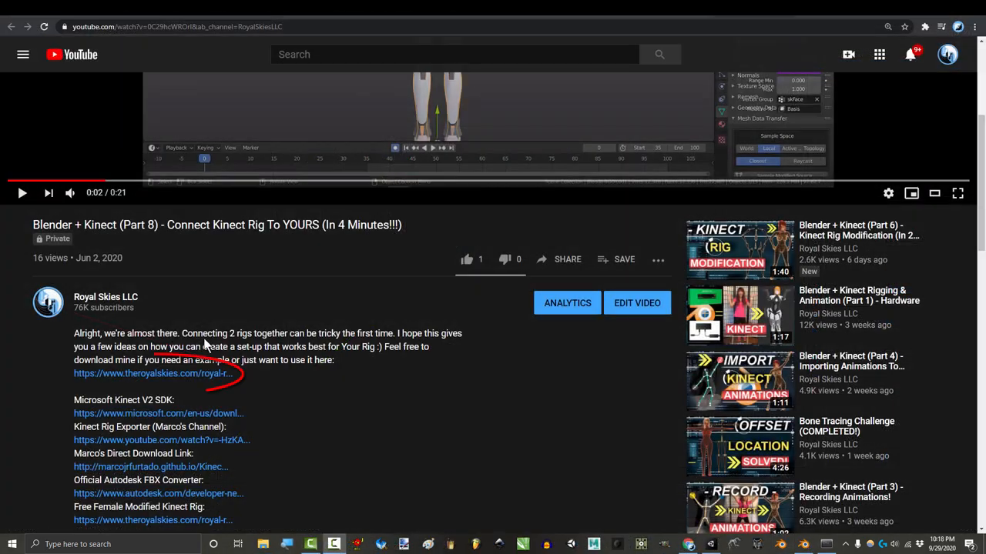
click(152, 373)
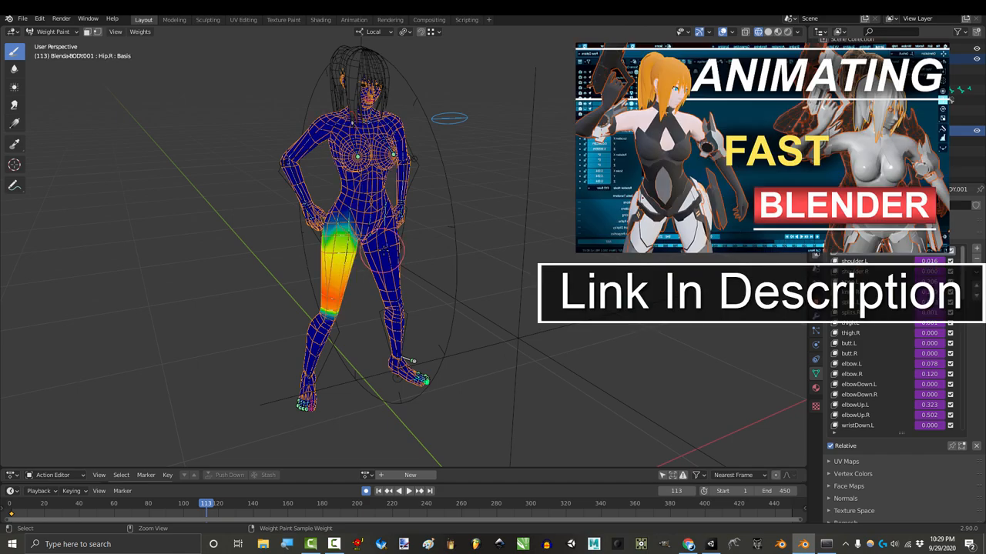
Jump the timeline to a later animation frame while in Weight Paint mode
click(408, 504)
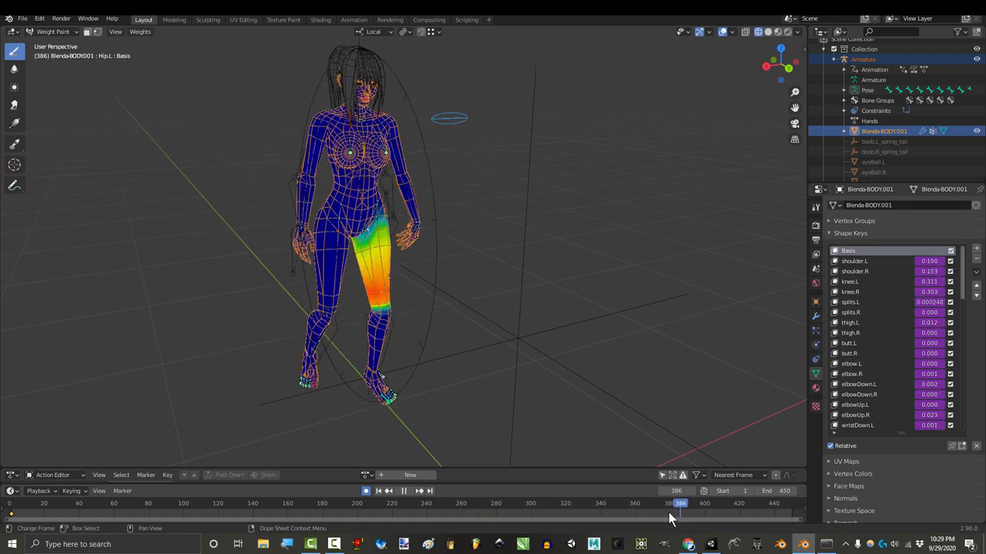
click(556, 502)
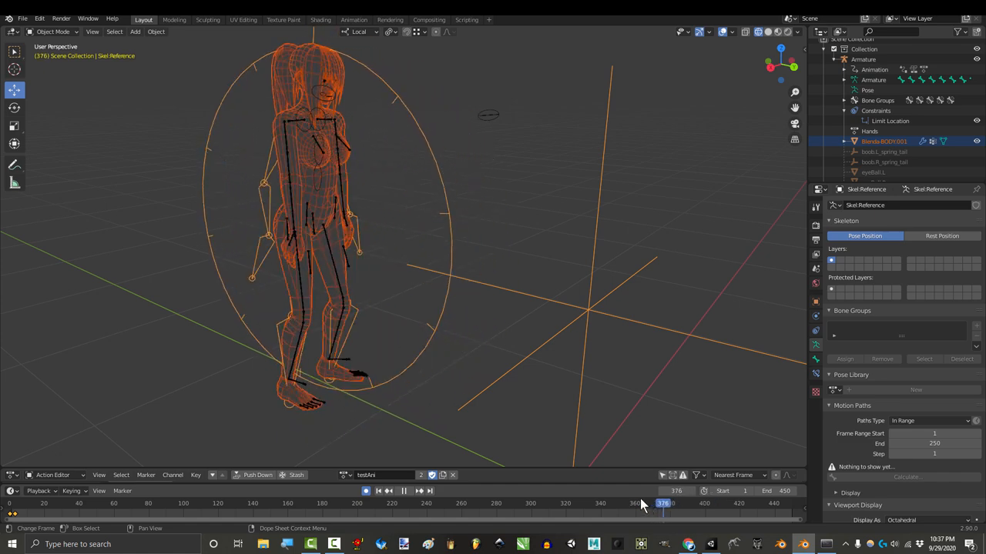
Scrub the playhead back to the frame where the mesh stands in an arms-out T-pose
drag(662, 502, 499, 502)
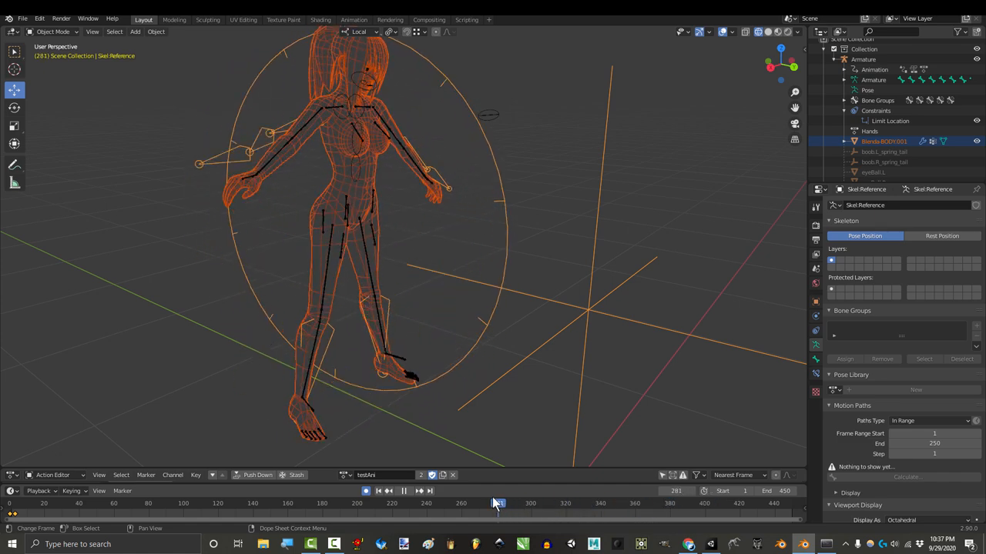
drag(496, 503, 462, 503)
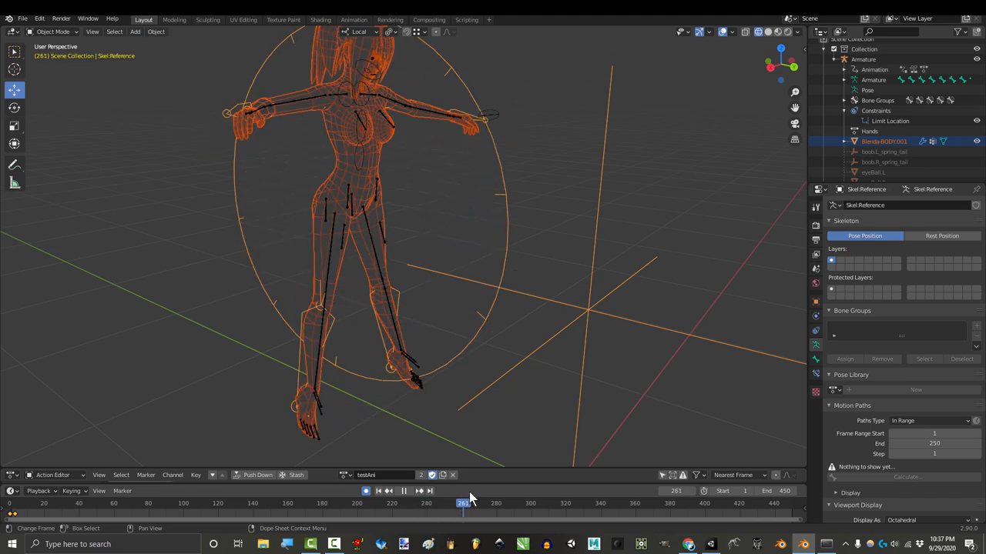